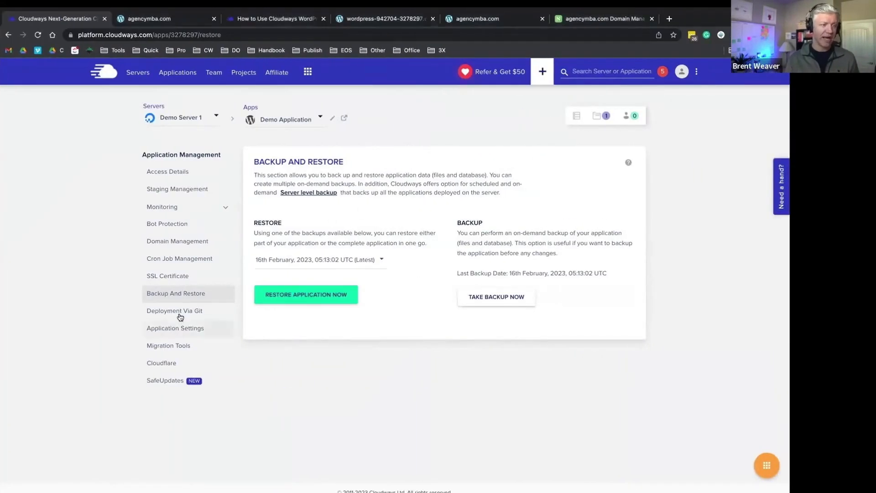
Step: Open Demo Application's Cloudflare Enterprise page and scroll through its features, highlighting DDoS Protection
click(162, 362)
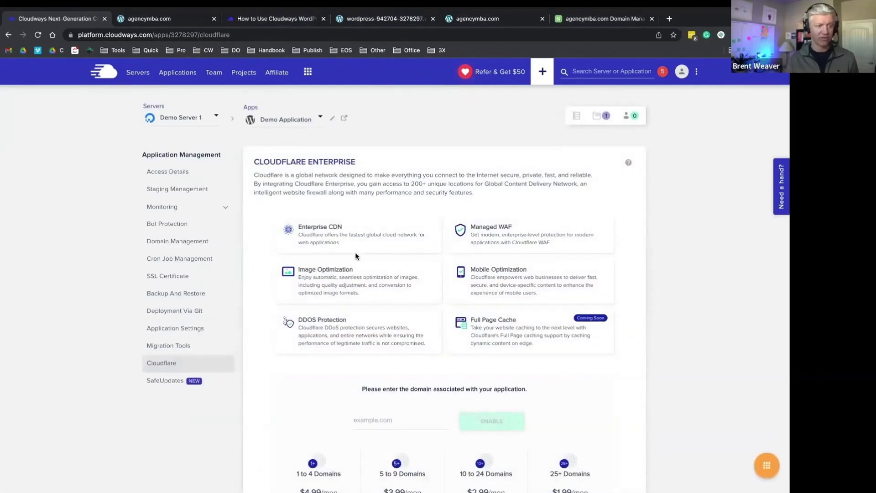
scroll(down, 3)
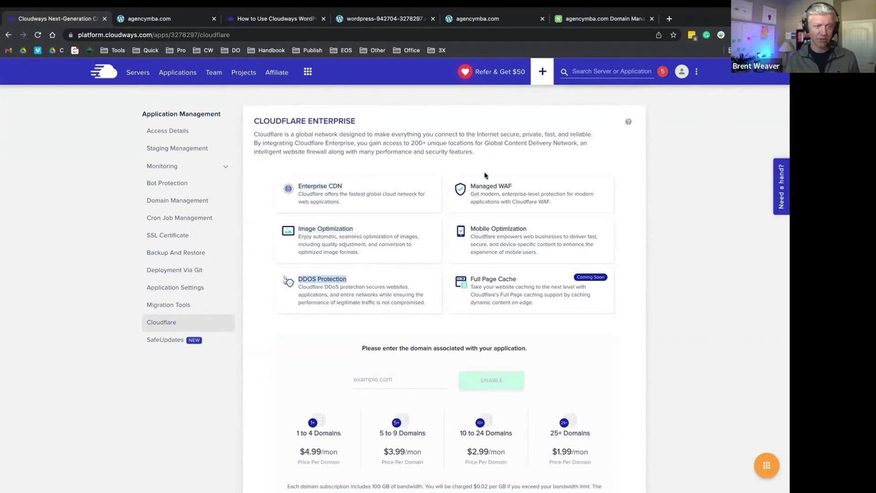
double_click(497, 228)
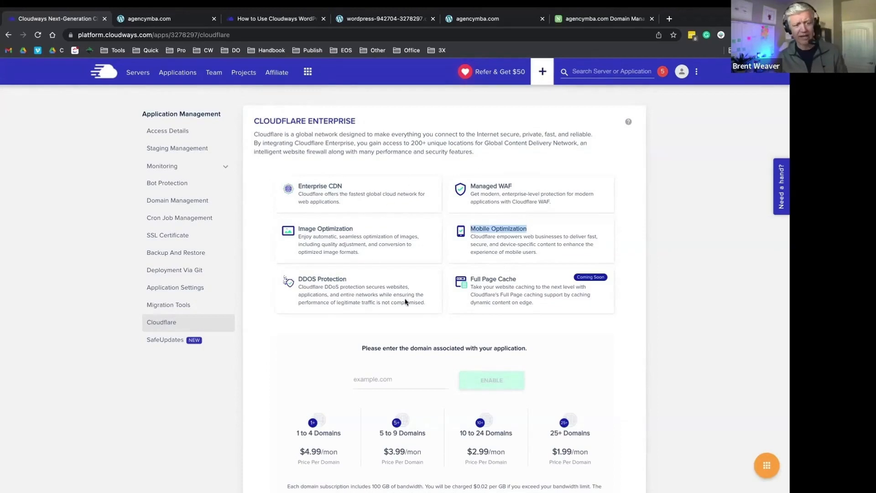
scroll(down, 3)
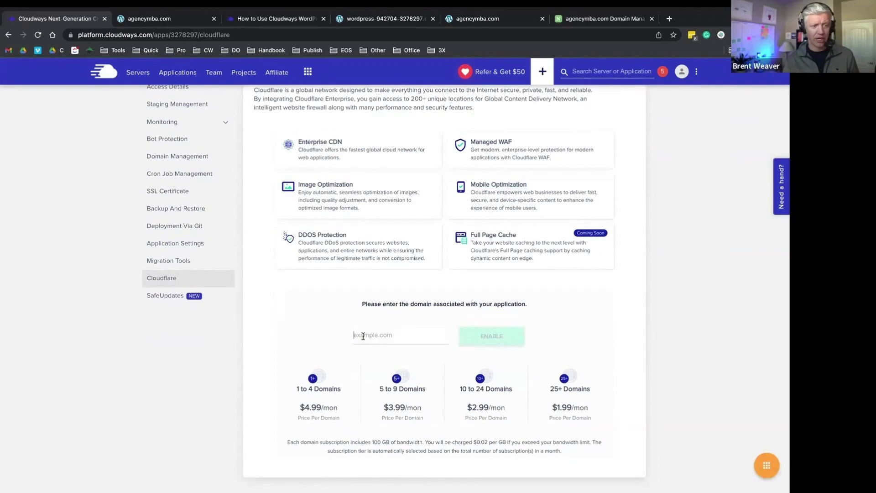
mouse_move(489, 339)
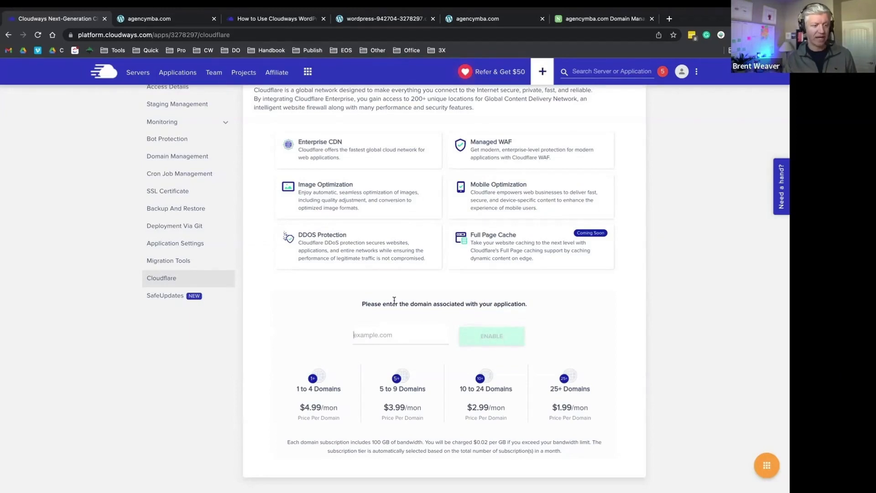
mouse_move(596, 319)
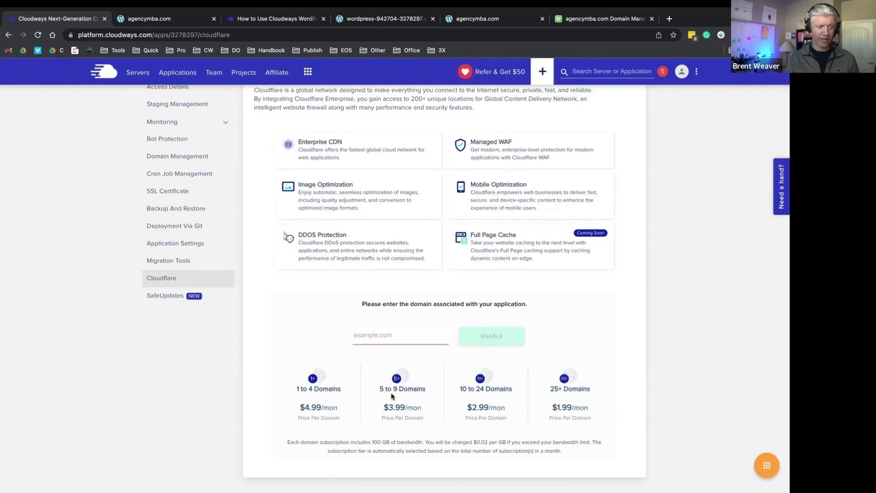
mouse_move(362, 394)
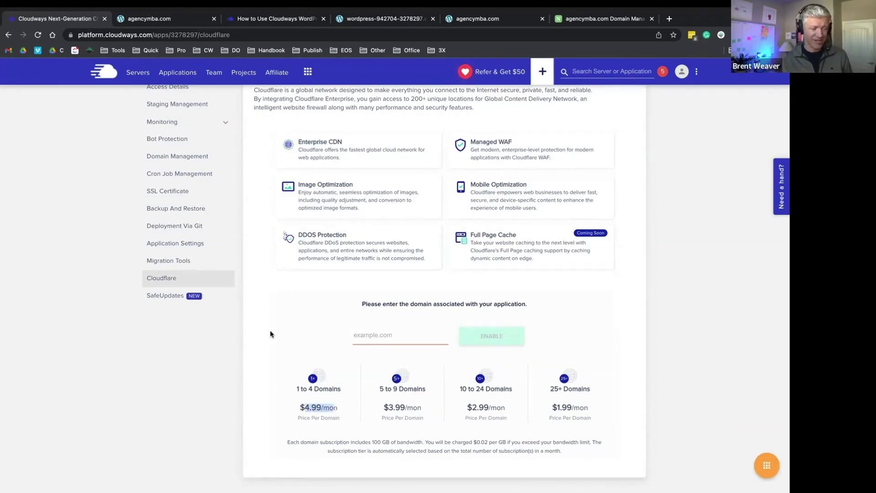
mouse_move(282, 317)
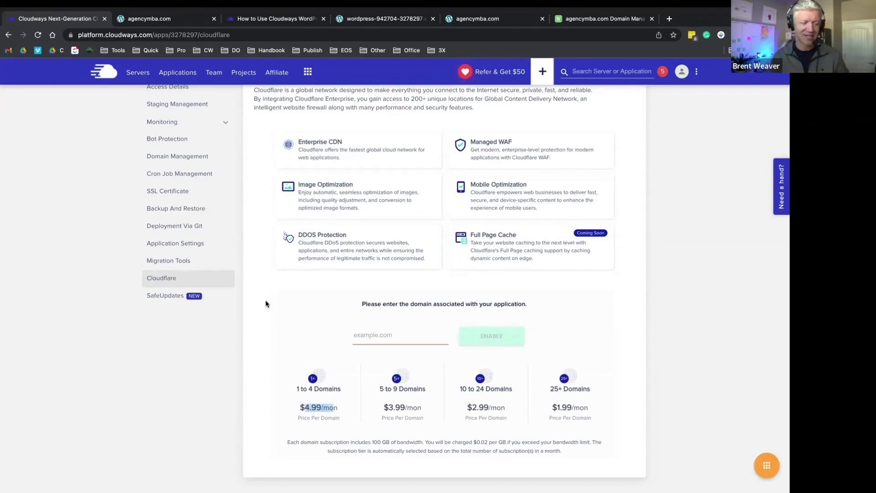
mouse_move(323, 279)
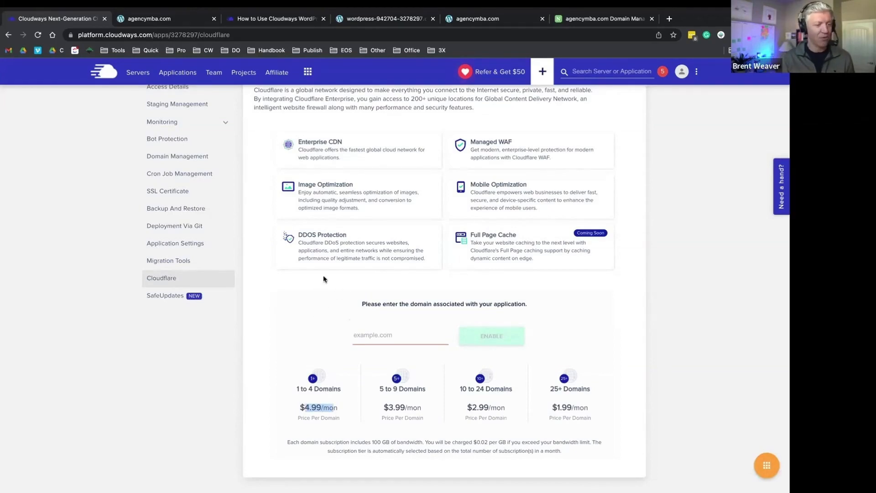
mouse_move(365, 283)
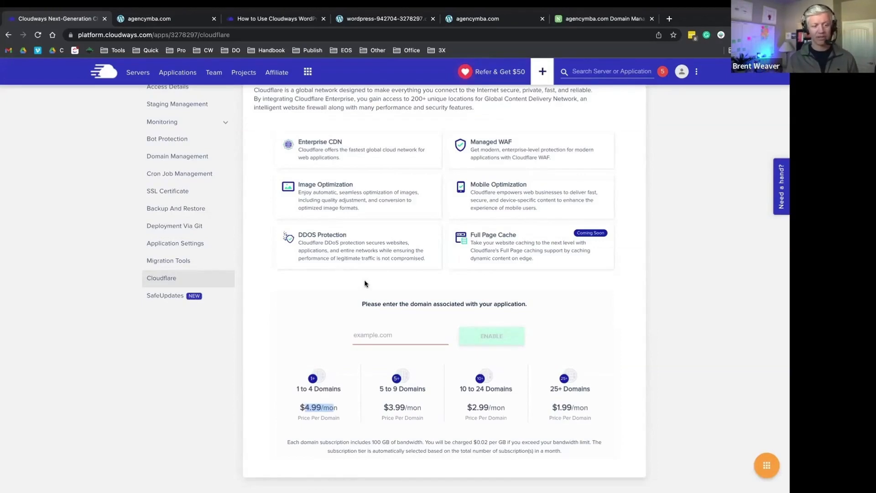
mouse_move(368, 284)
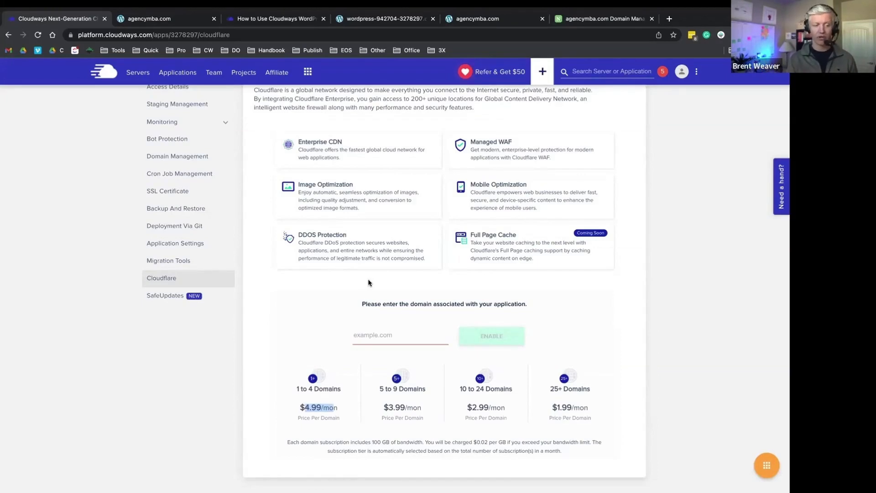
mouse_move(316, 357)
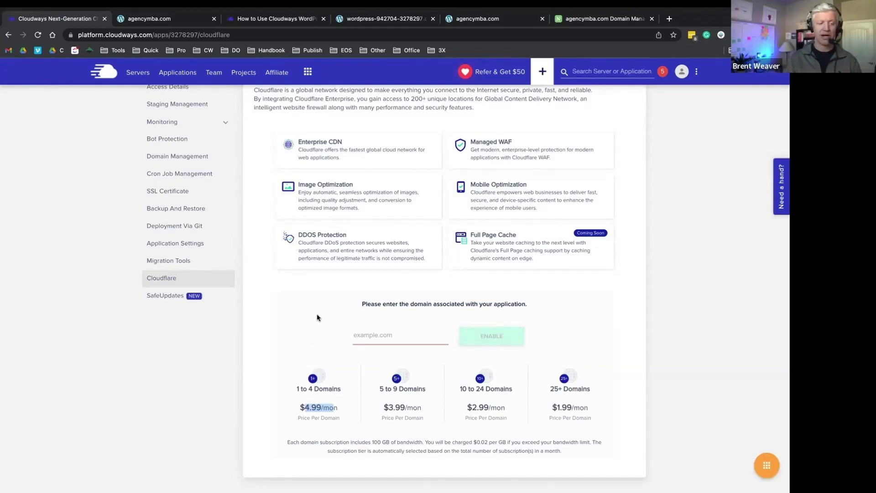
Step: In the other account's window, go from UAcademy to UGURUS Hosting's Cloudflare Enterprise page
click(176, 292)
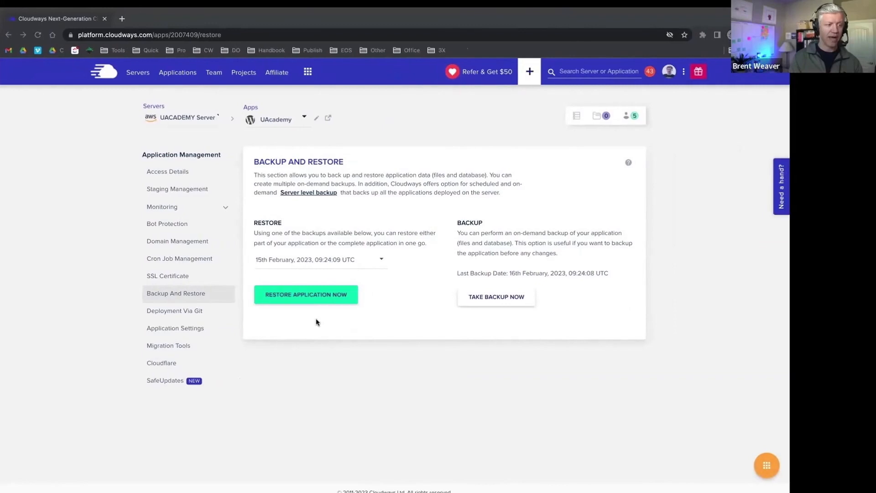
click(161, 363)
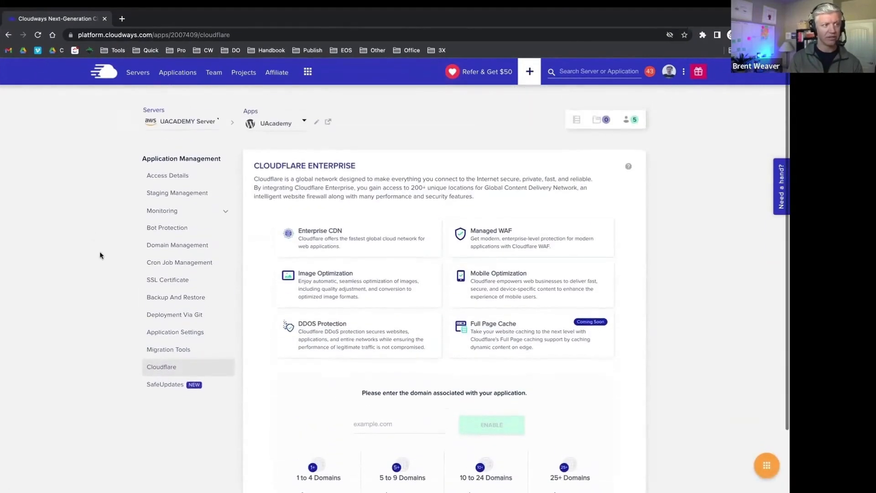
click(177, 72)
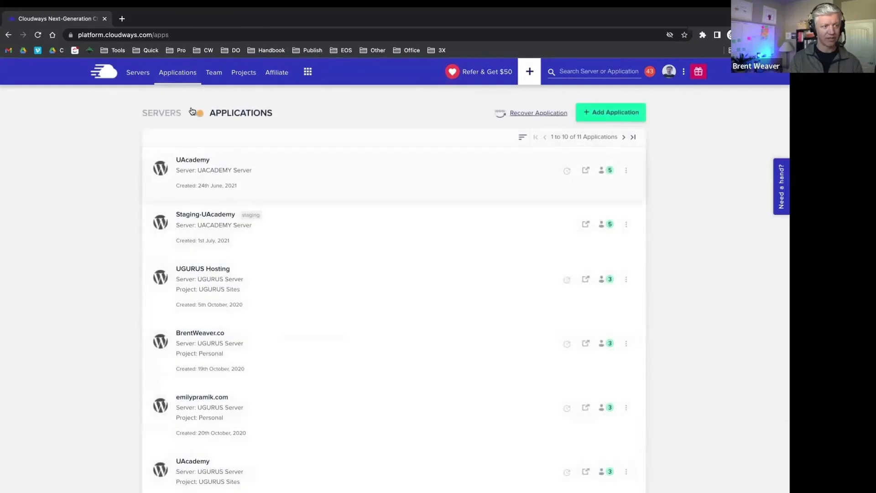
click(202, 269)
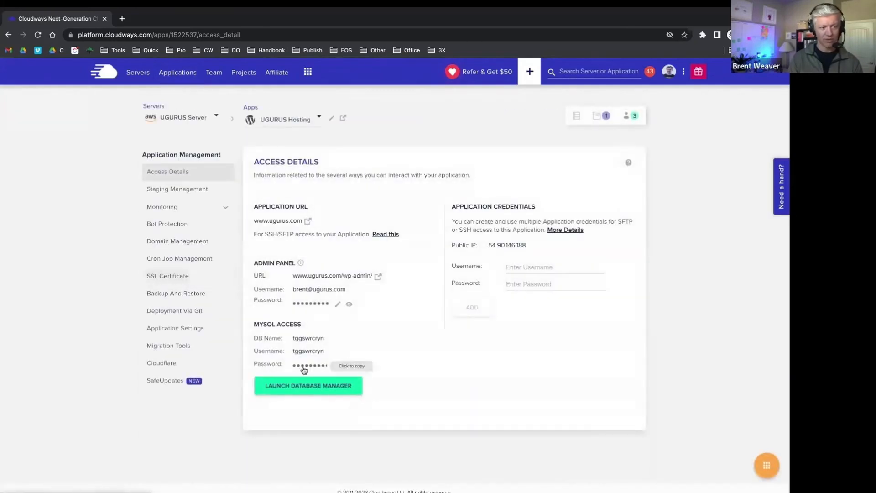
click(162, 362)
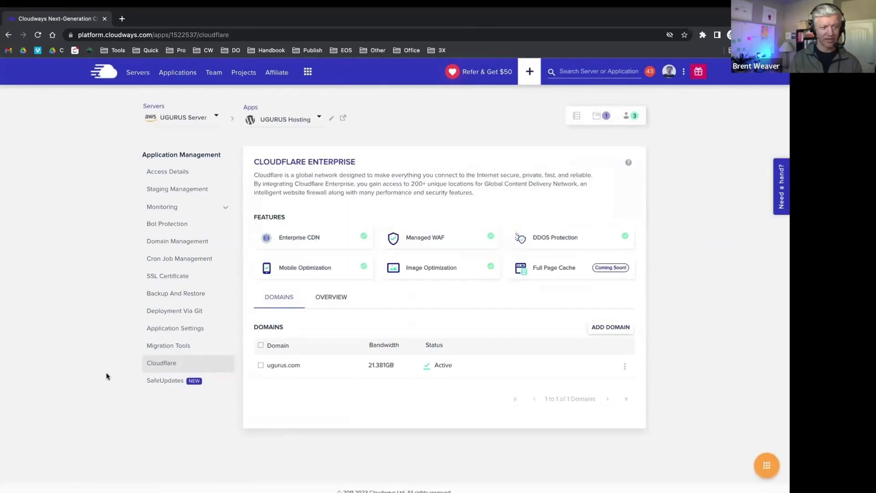
mouse_move(263, 372)
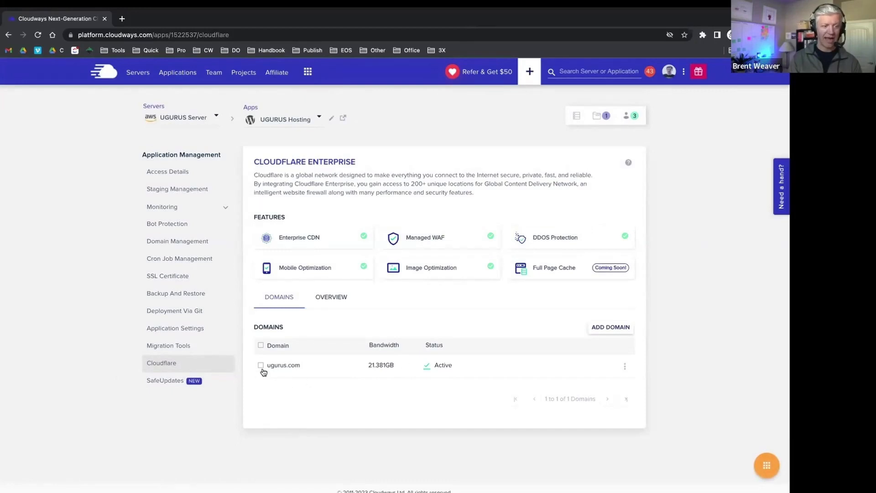
mouse_move(587, 355)
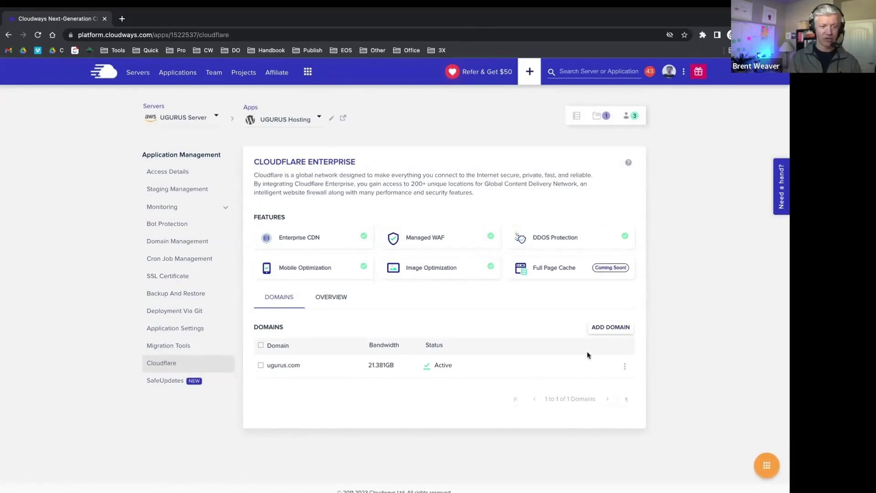
Step: Show the Overview tab with 21.381GB of 100GB bandwidth used and cache purge controls
click(331, 296)
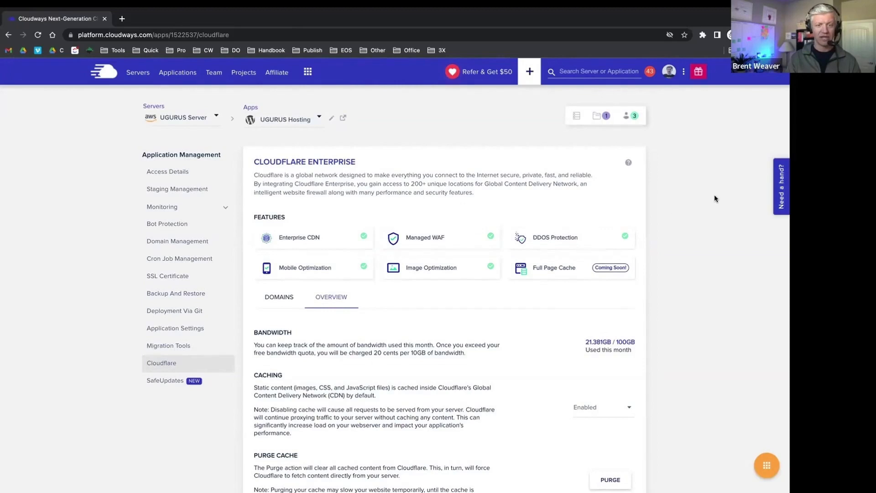
mouse_move(482, 192)
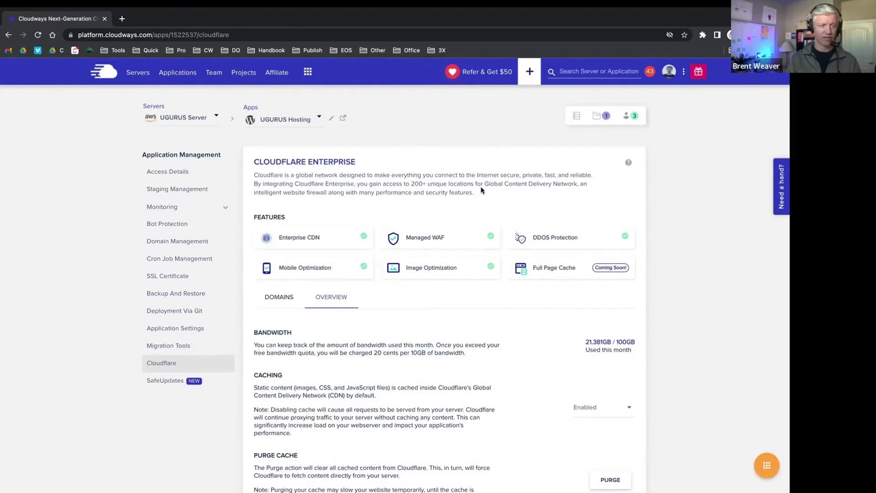